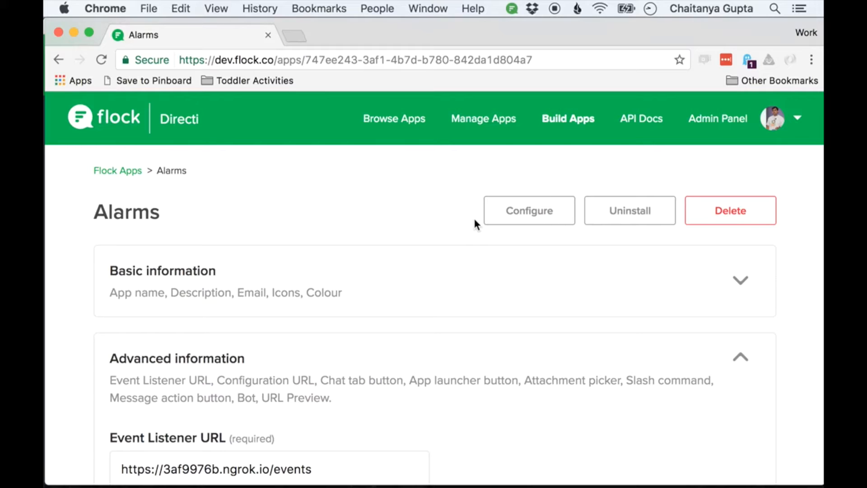
- Uninstall the Alarms app and scroll its Advanced information down to the Slash command option
left_click(629, 211)
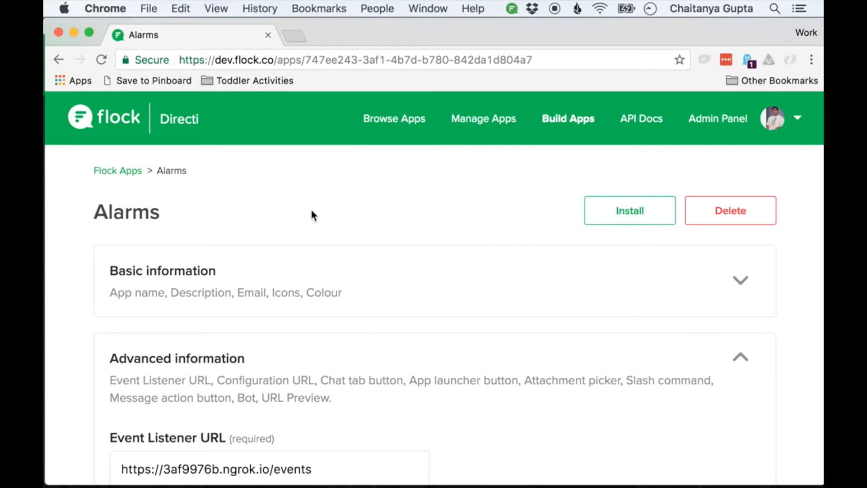
scroll("down", 3)
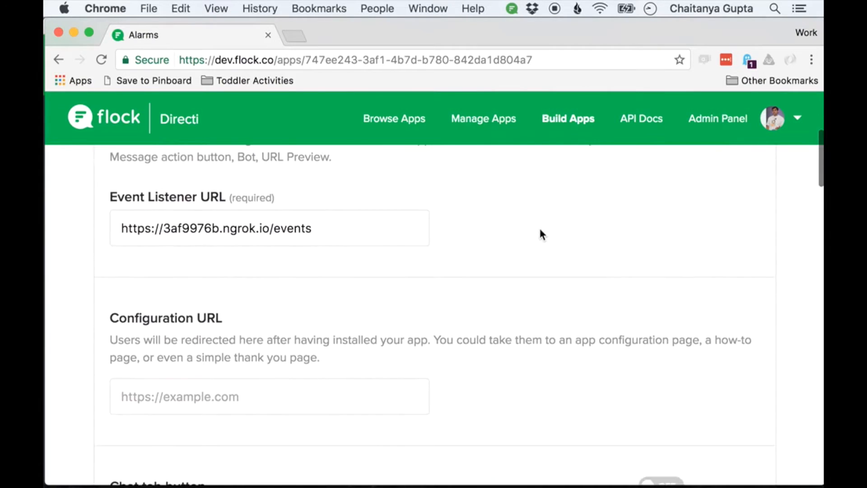
scroll("down", 3)
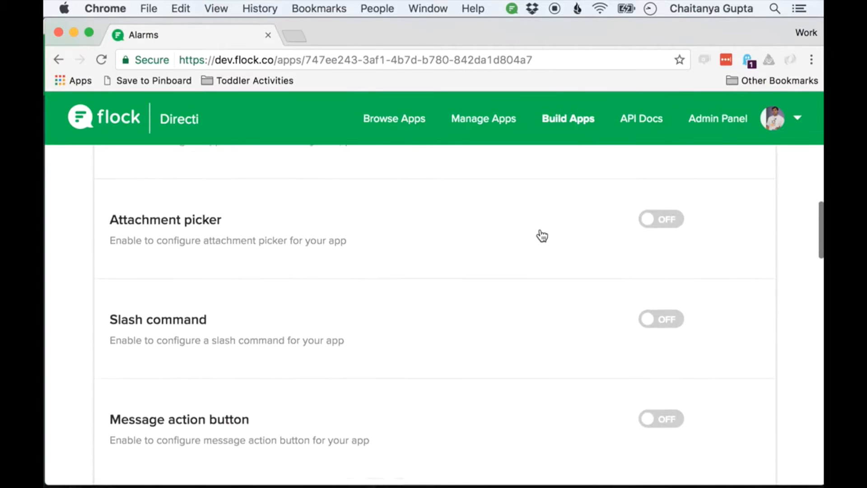
- Switch the slash command on, named 'set-alarm' with short description 'Set an alarm'
left_click(662, 319)
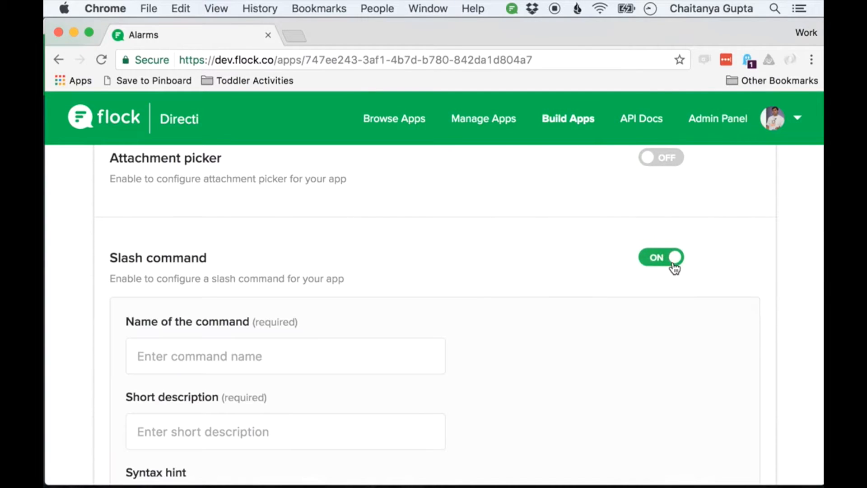
scroll("down", 3)
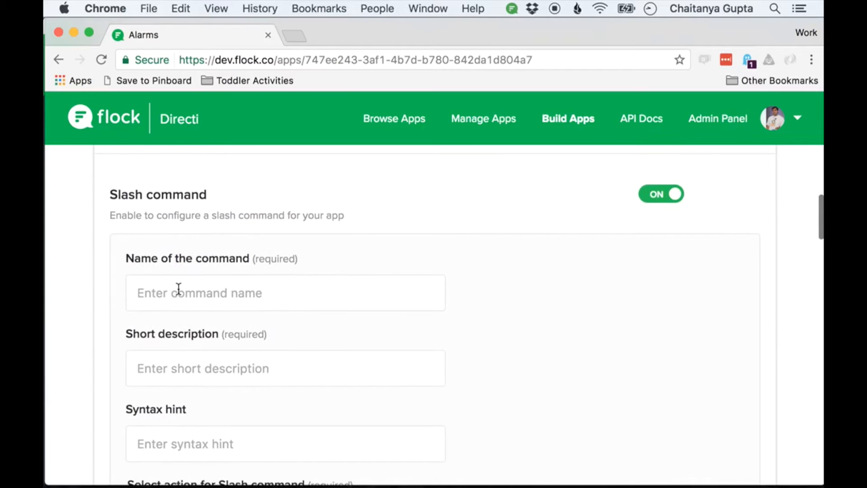
type("set-")
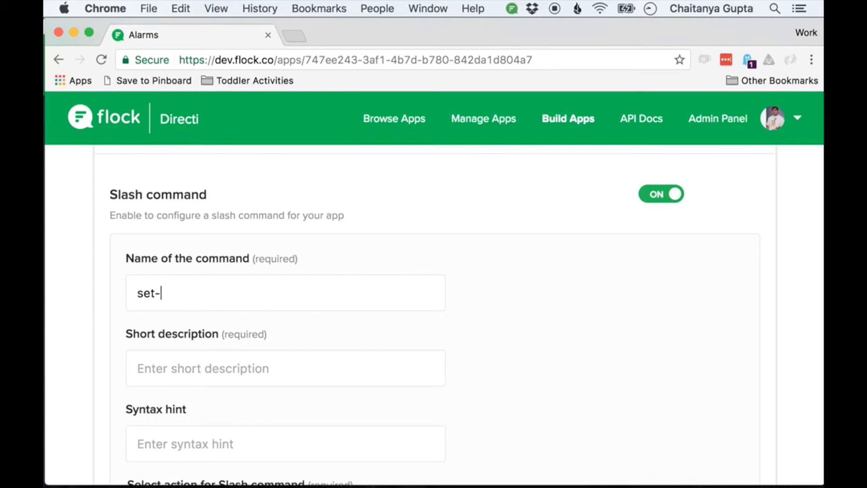
type("alarm")
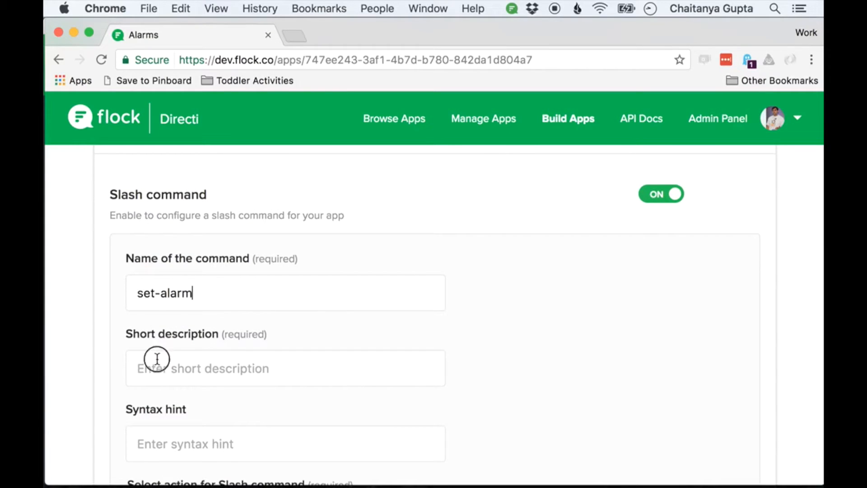
type("Set an alarm")
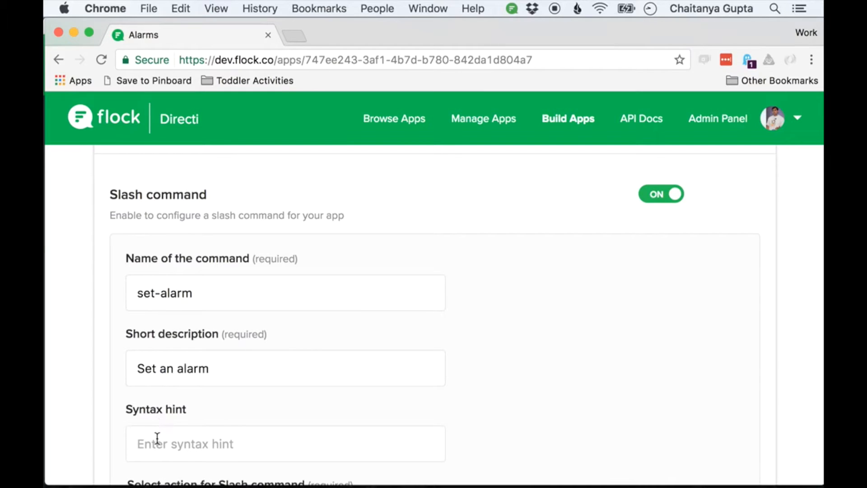
- Give the command the syntax hint 'in|at <time> <description>'
type("in|at")
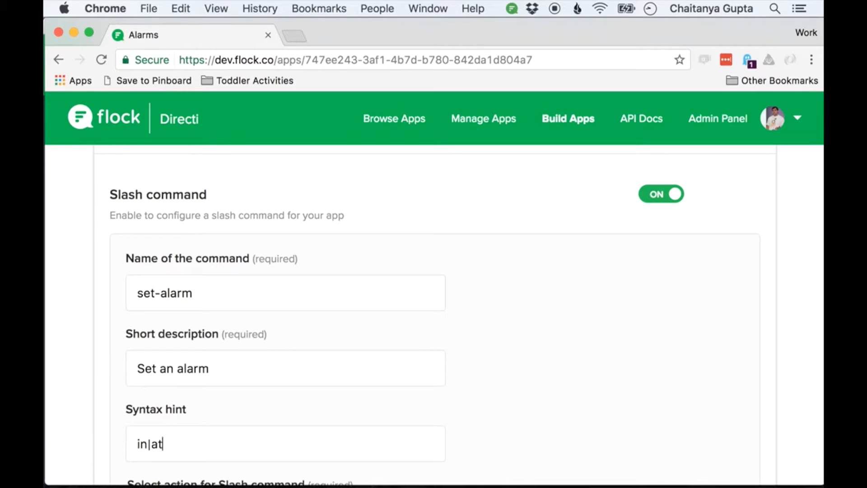
type("<time")
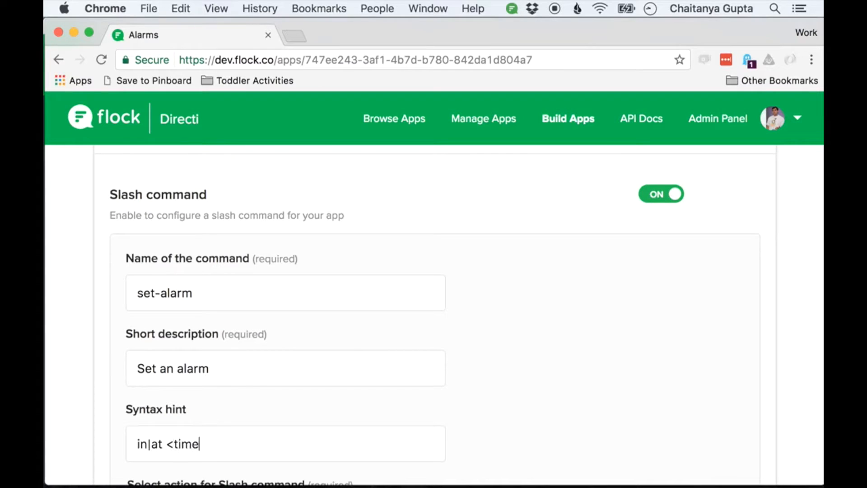
type(">")
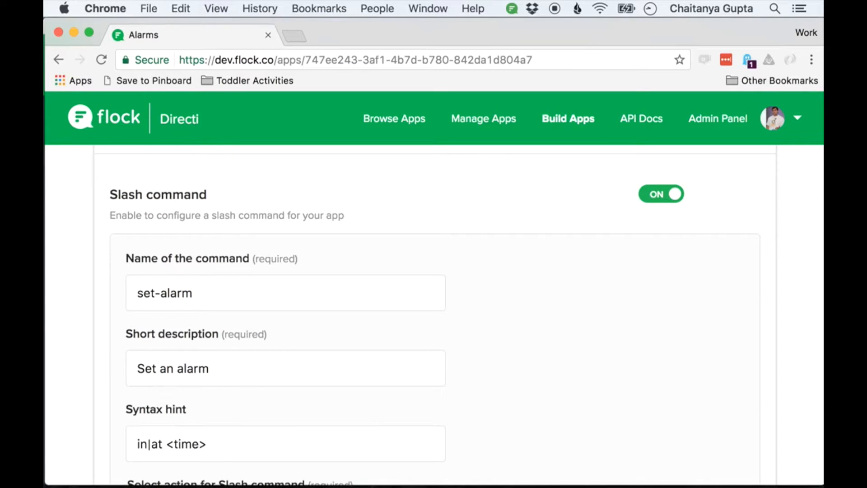
type("<d")
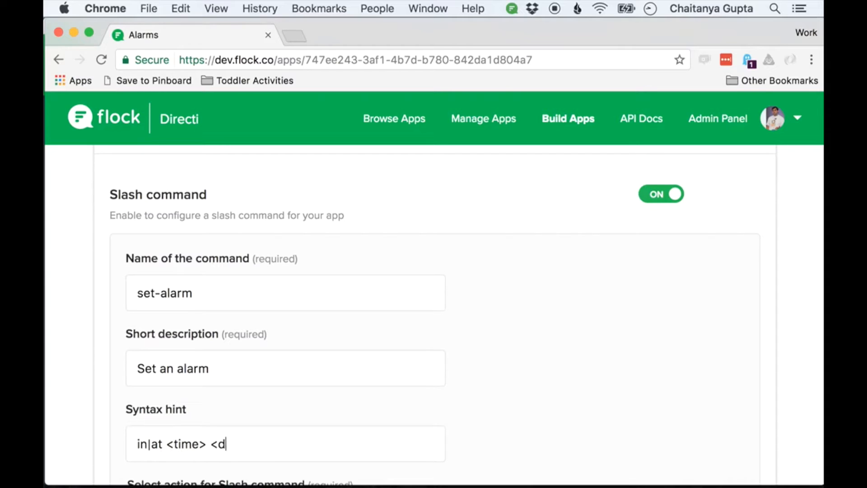
type("escript")
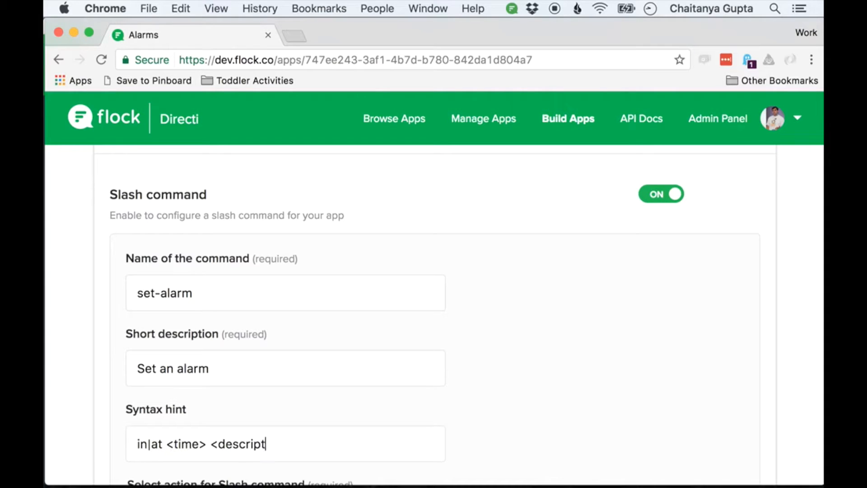
type("ion>")
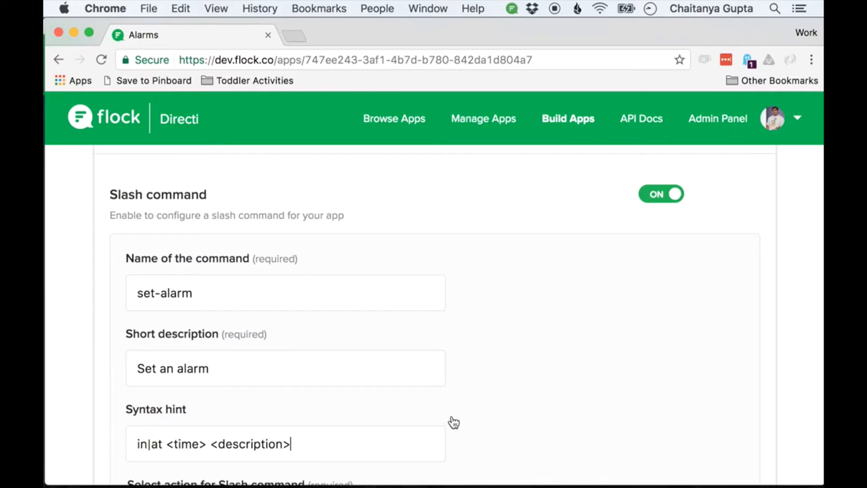
scroll("down", 3)
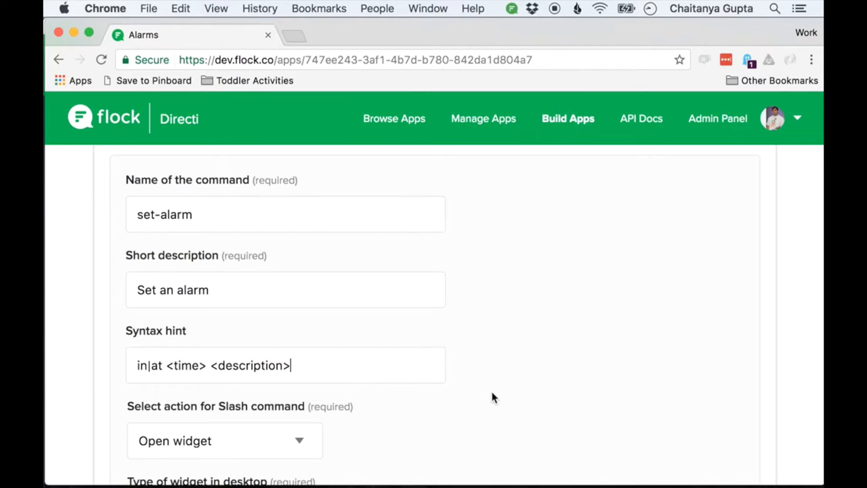
- Set the set-alarm command's action to 'Send to event listener URL'
scroll("down", 3)
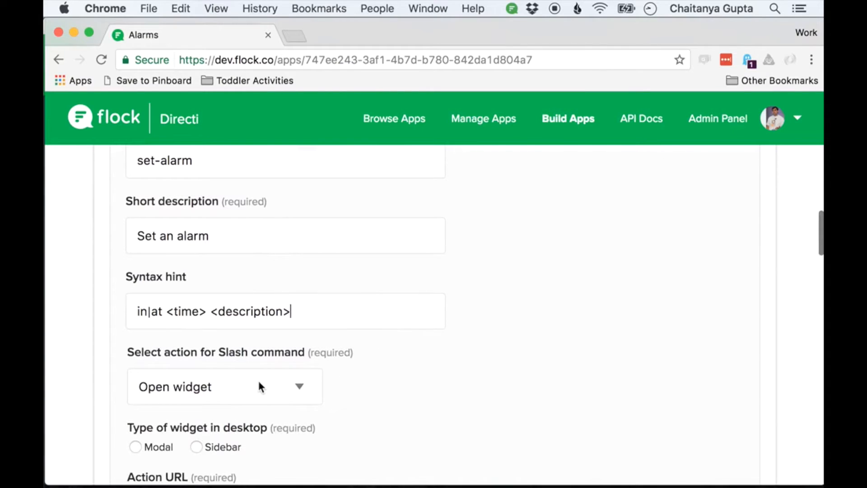
left_click(225, 386)
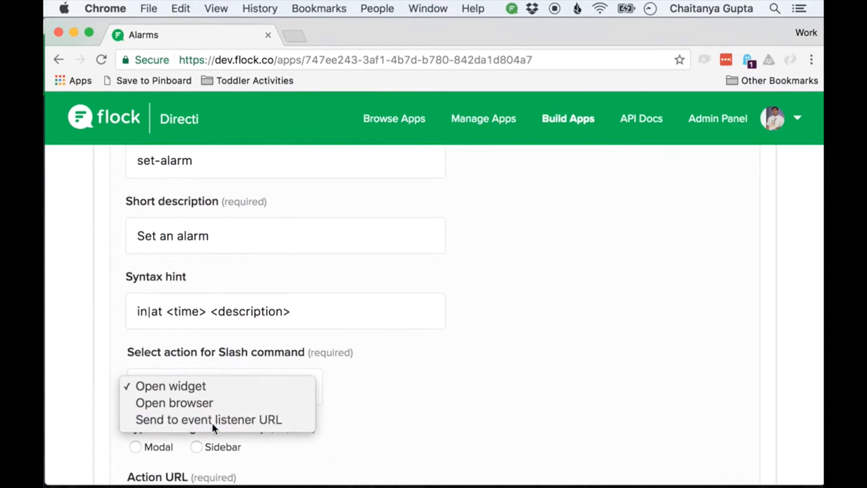
left_click(209, 420)
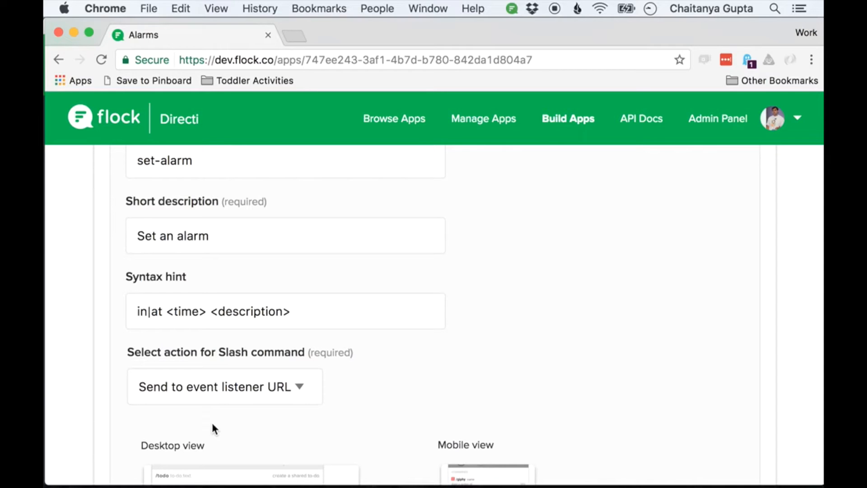
left_click(224, 385)
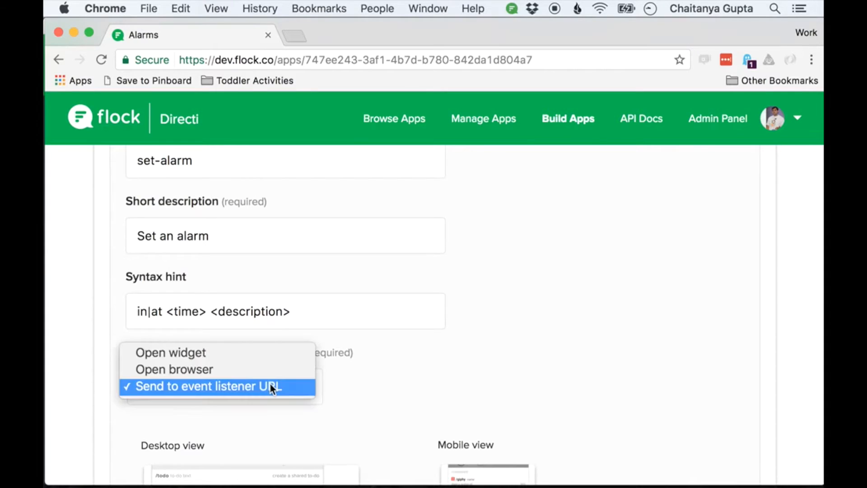
left_click(208, 386)
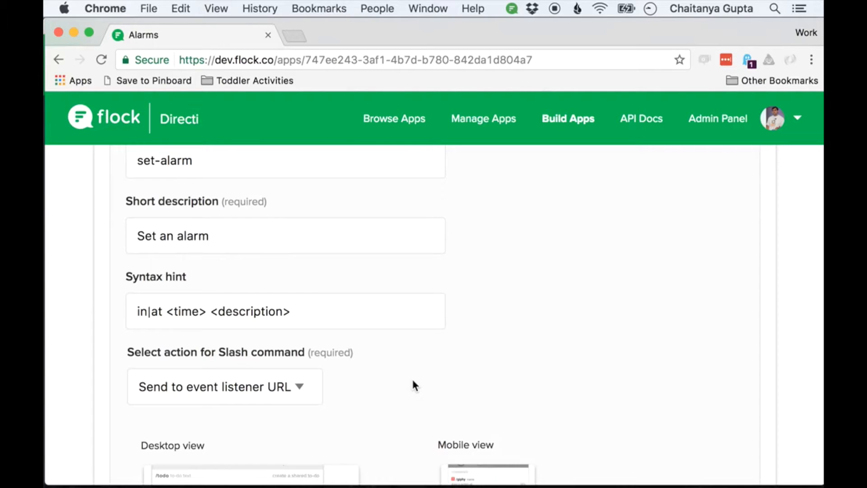
- Save the Alarms app's advanced settings
scroll("down", 3)
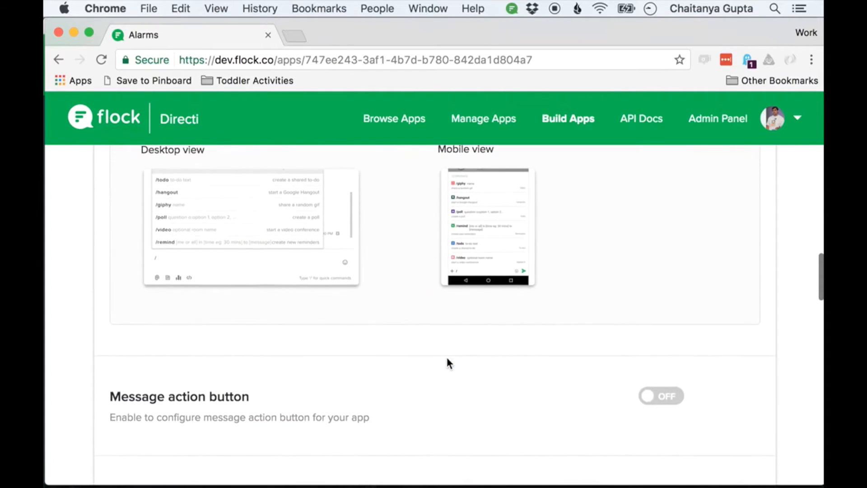
scroll("down", 3)
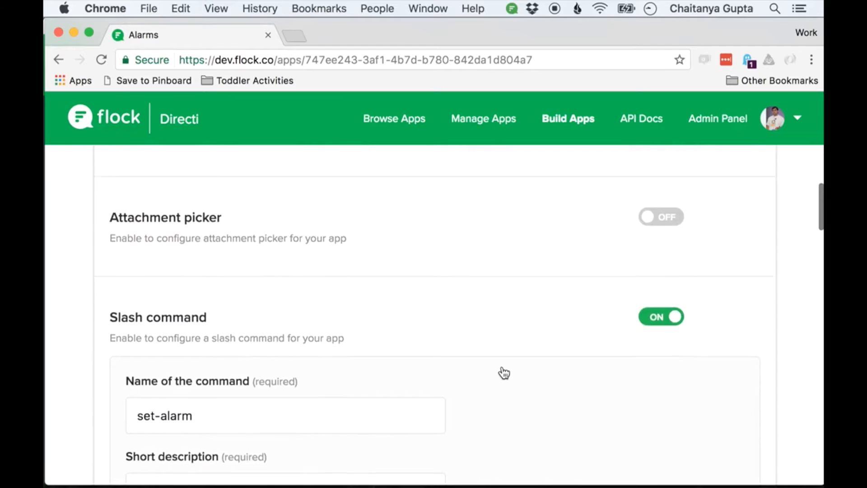
scroll("down", 3)
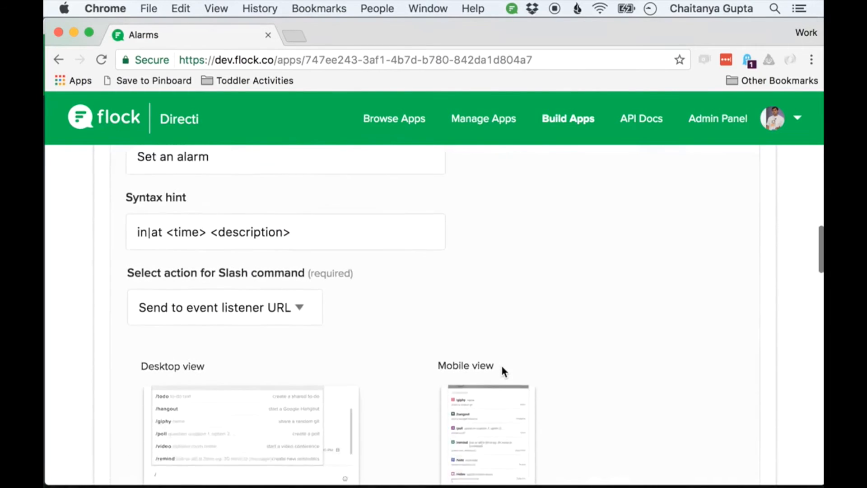
scroll("down", 3)
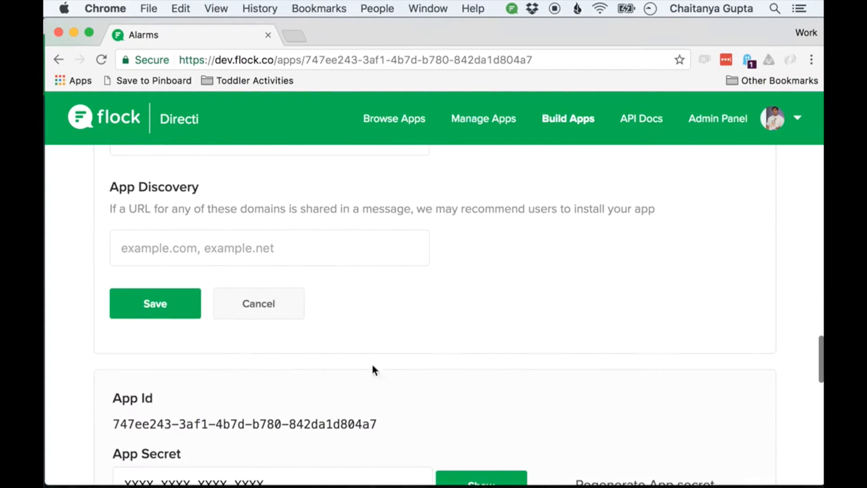
left_click(155, 304)
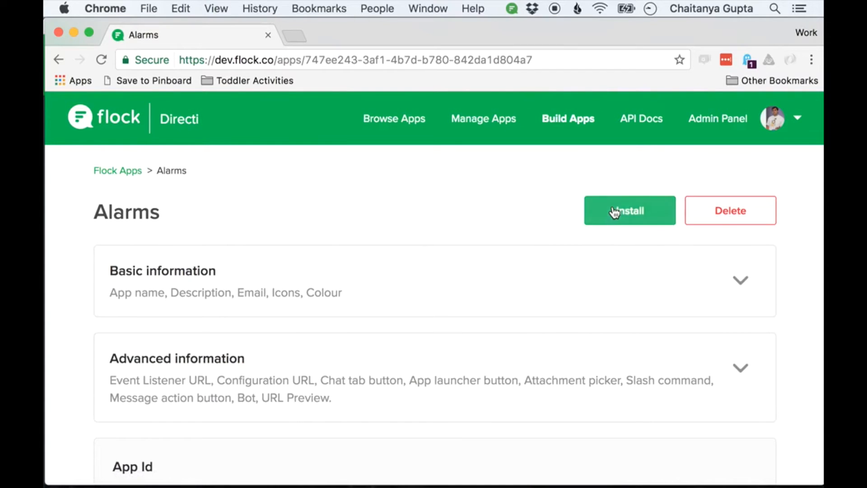
- Install the Alarms app onto the team and approve the installation
left_click(630, 211)
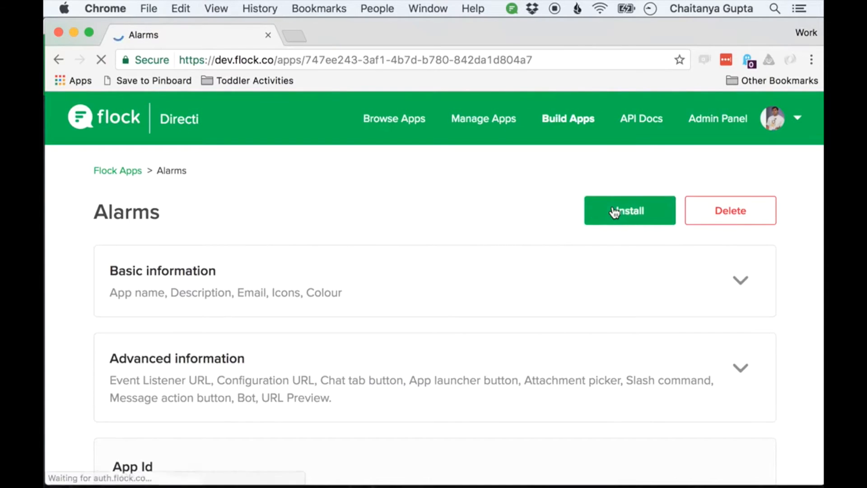
left_click(630, 210)
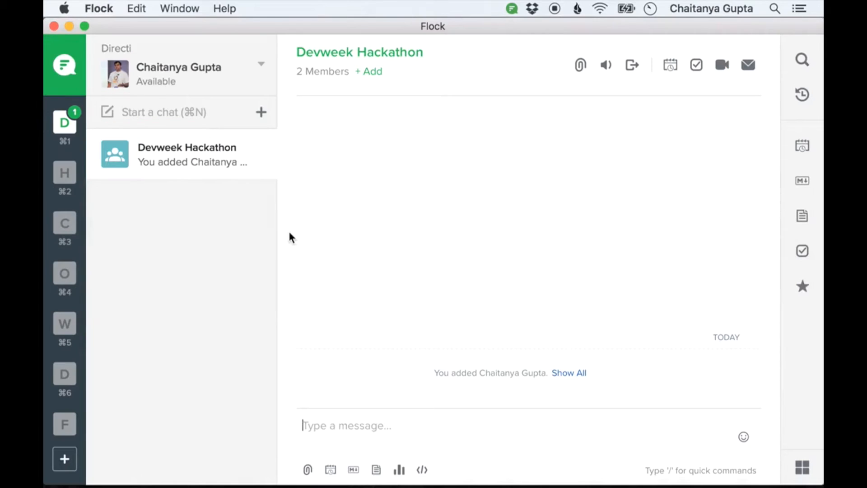
- Send '/set-alarm in two hours do something' in the Devweek Hackathon chat
type("/set-alarm in t")
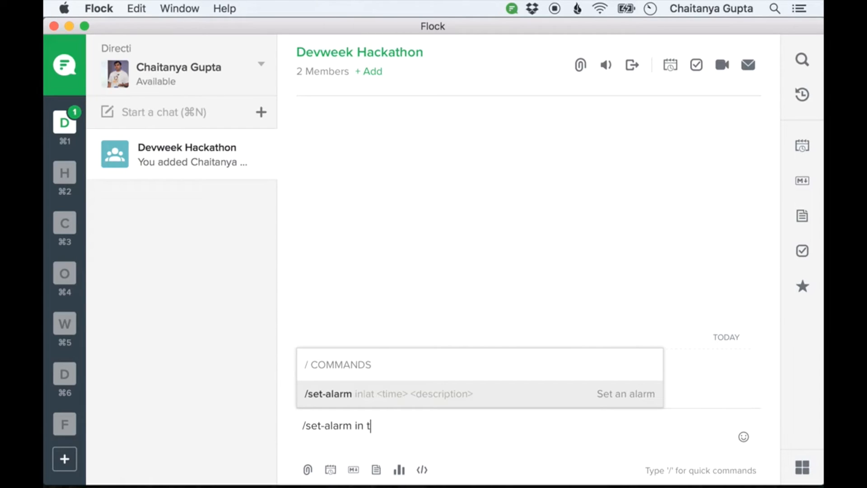
type("wo hours do somethi")
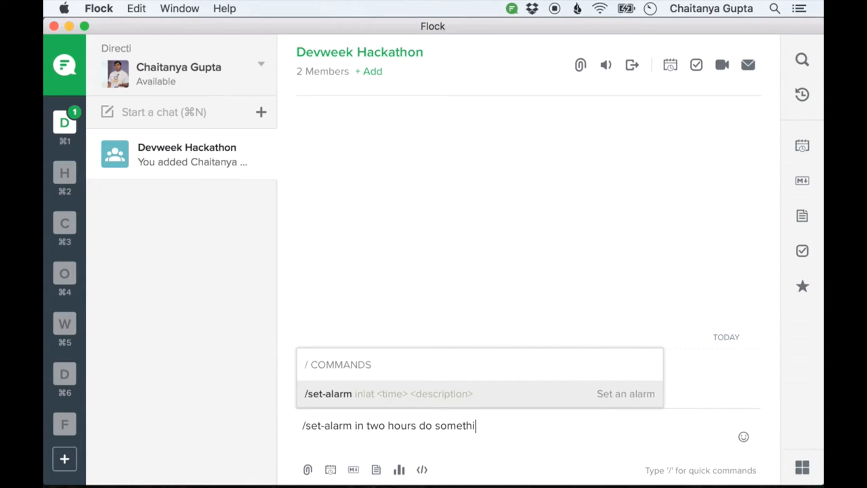
type("ng")
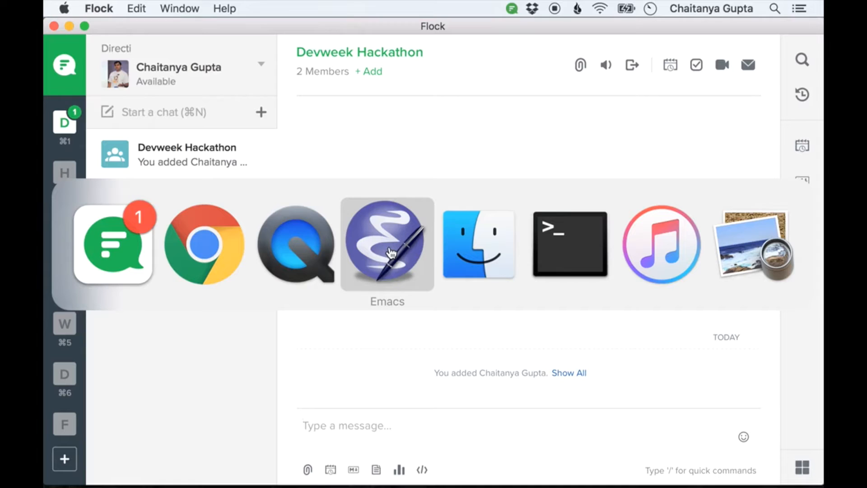
- In Emacs, start a new flock.events.on(' handler line at the end of index.js
left_click(388, 244)
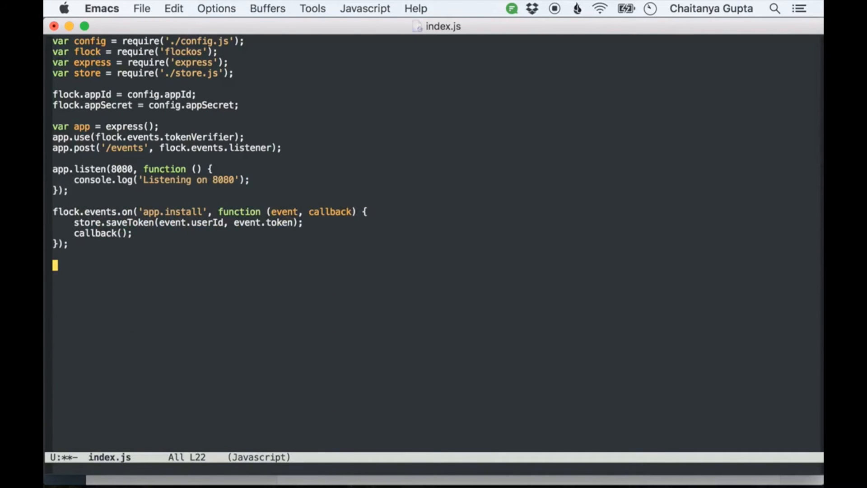
type("flock.event")
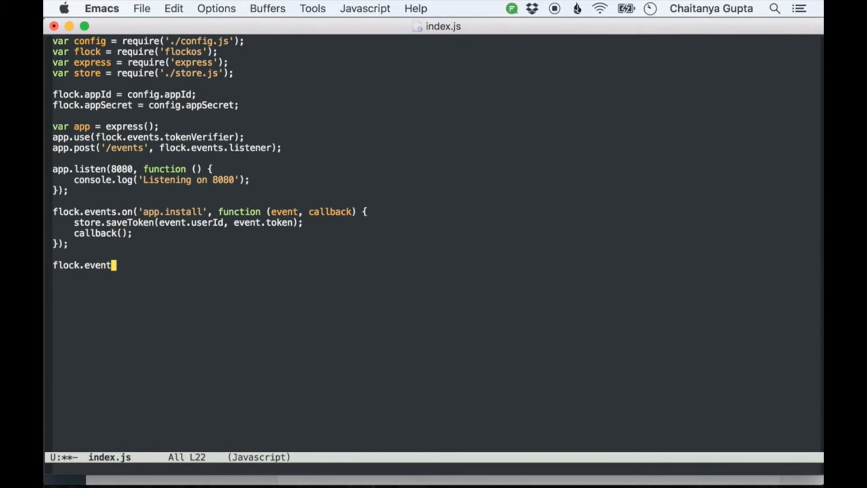
type("s.on('")
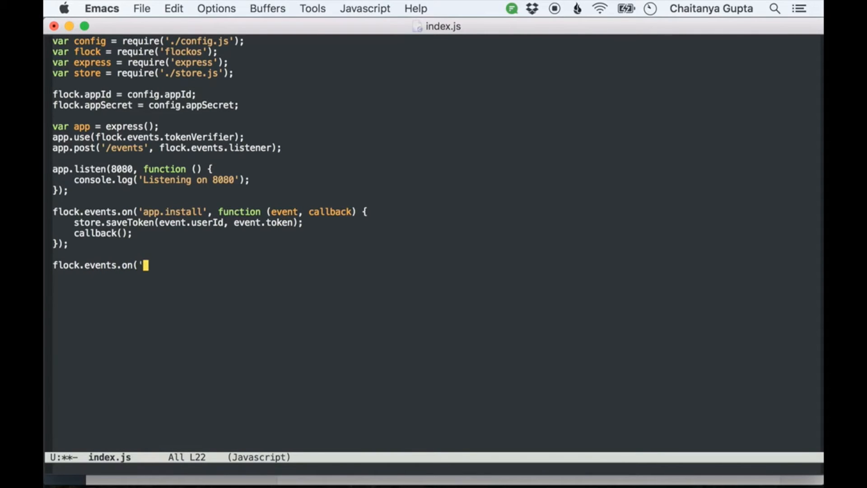
key("Backspace")
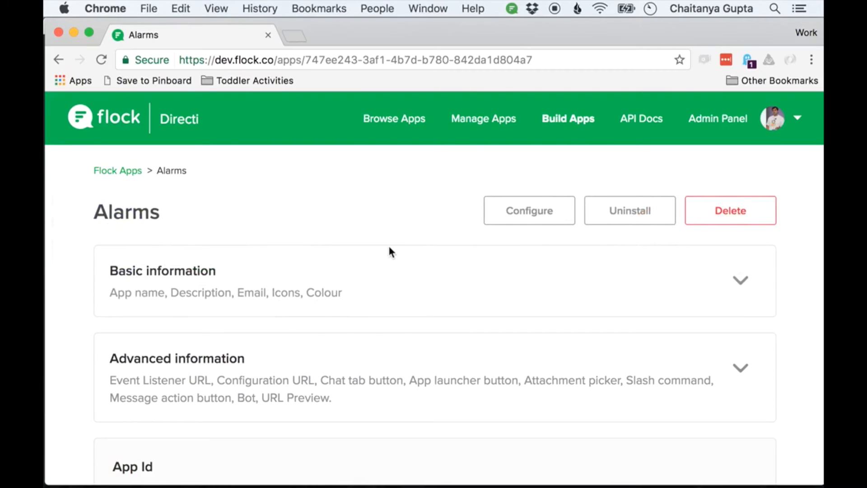
- Browse docs.flock.co to the client.slashCommand event page and its example payload
type("docs.flock.co")
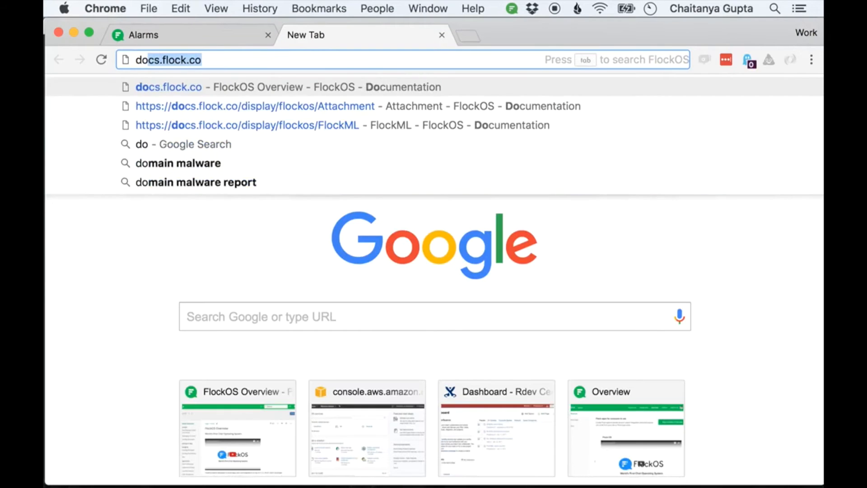
left_click(169, 87)
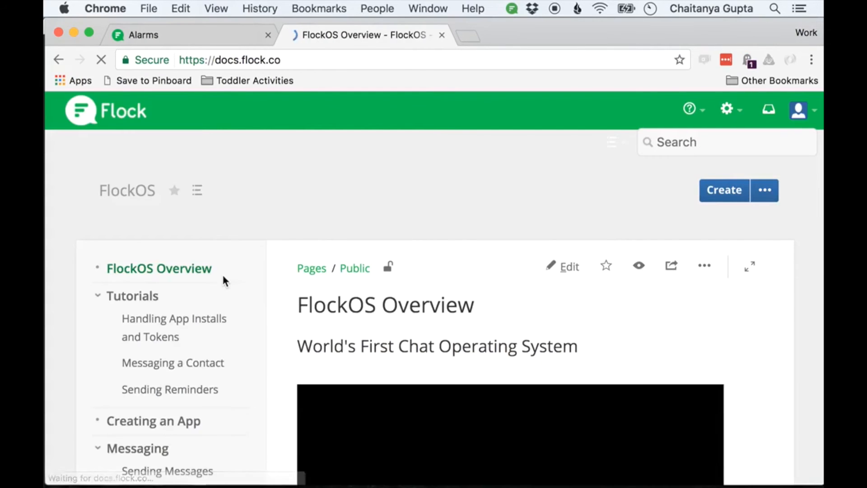
scroll("down", 3)
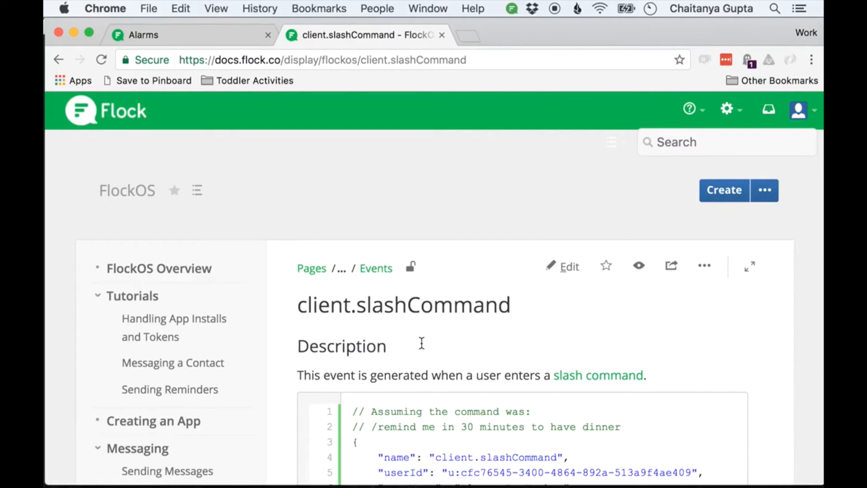
scroll("down", 3)
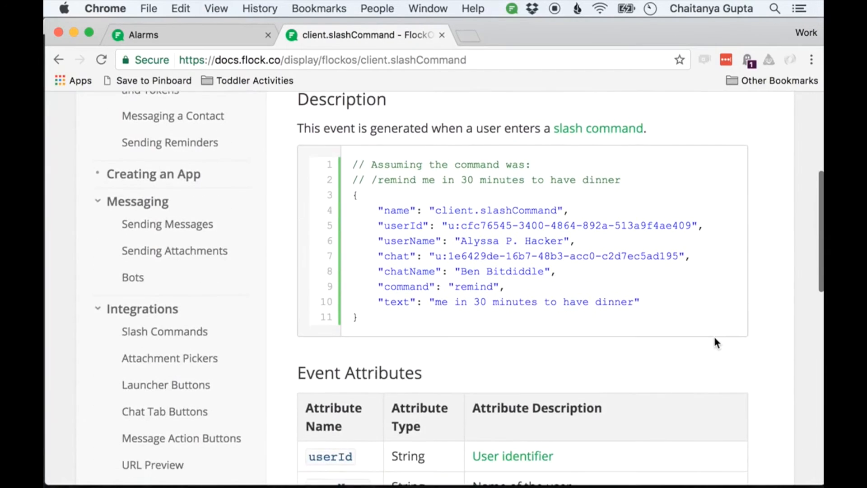
scroll("down", 3)
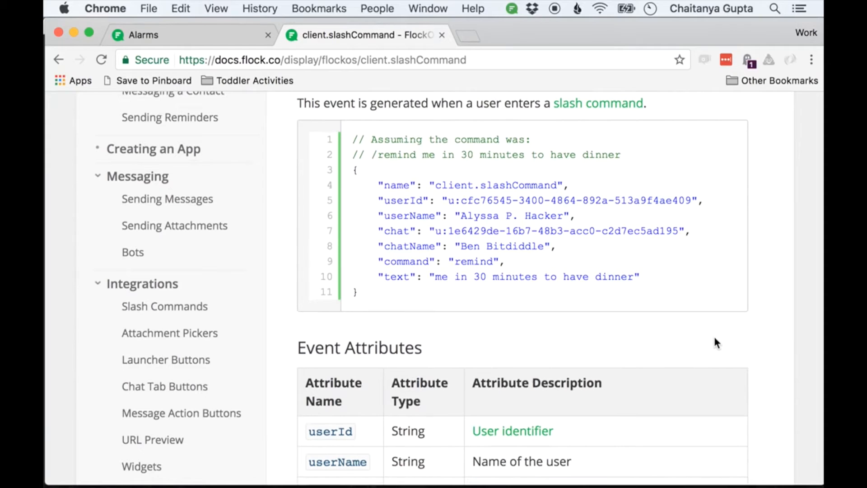
mouse_move(630, 293)
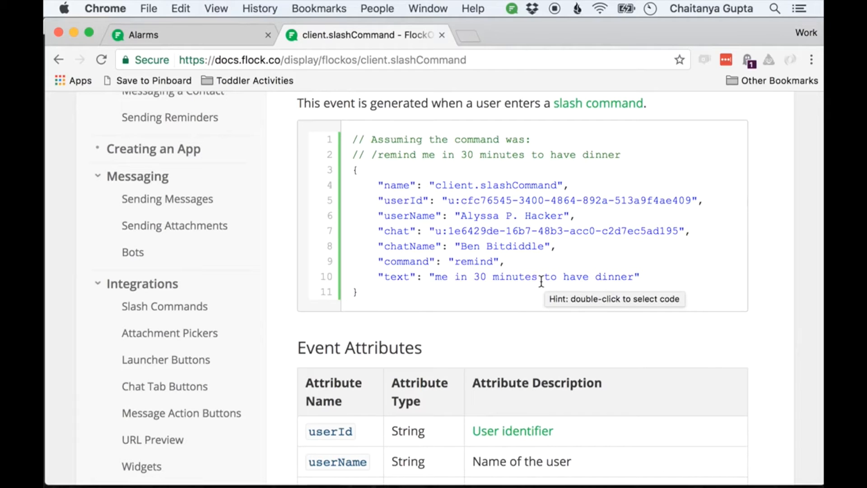
mouse_move(520, 308)
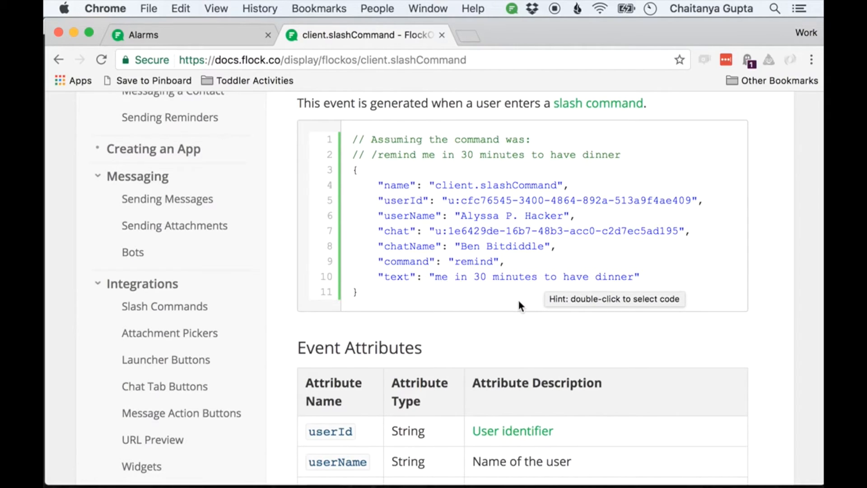
mouse_move(603, 299)
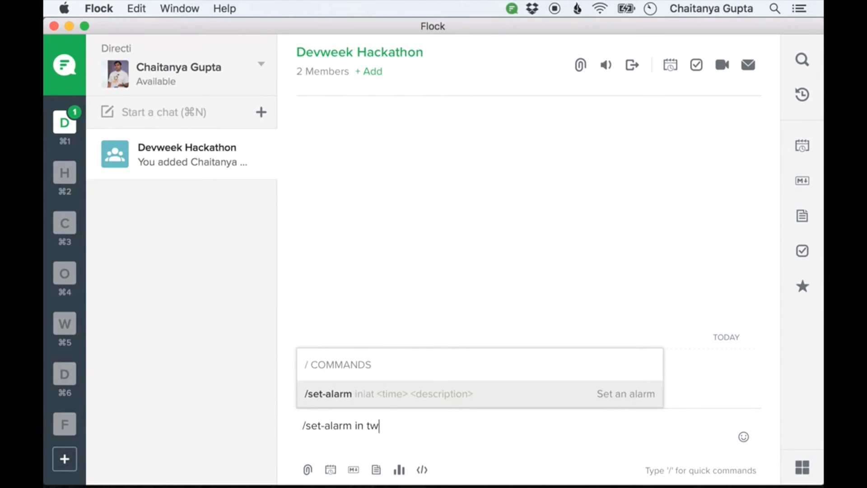
- Send '/set-alarm in two hours do something' in the Devweek Hackathon chat again
type("o hours do some")
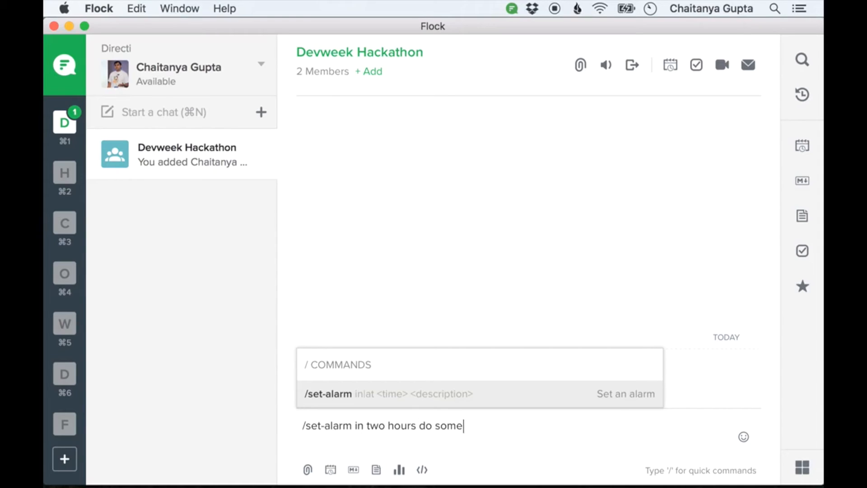
type("thing")
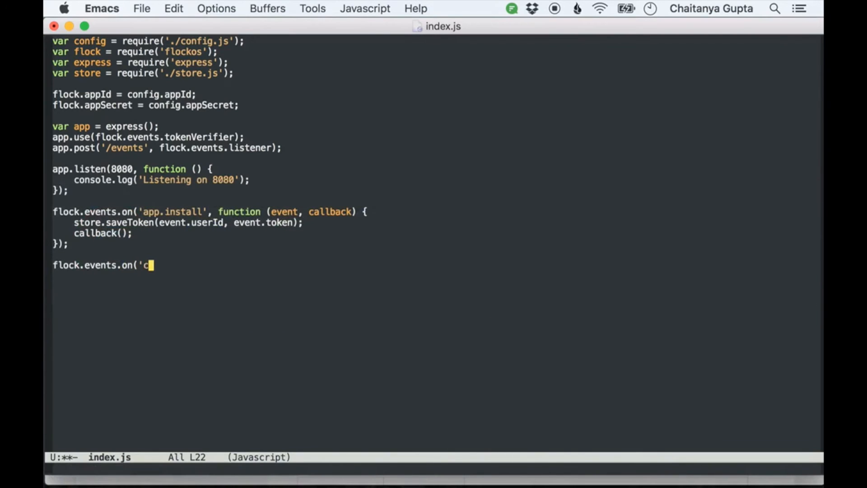
- Complete the handler as flock.events.on('client.slashCommand', function (event, callback)
type("lient.slash")
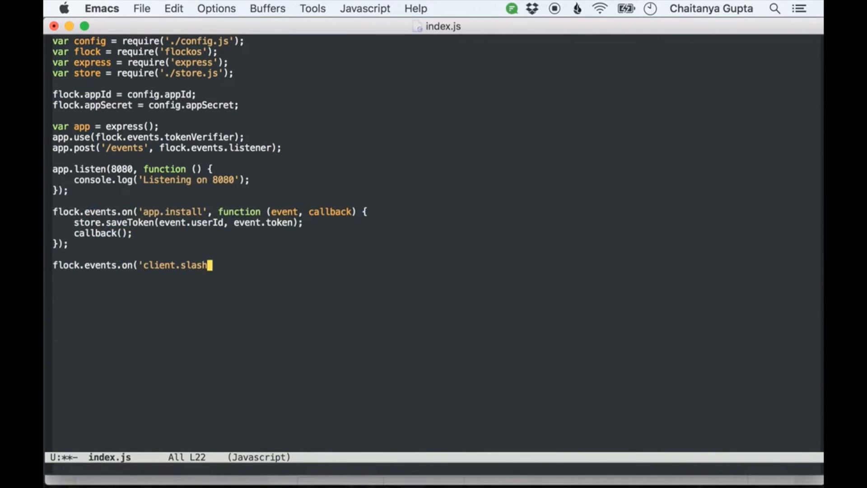
type("Command'")
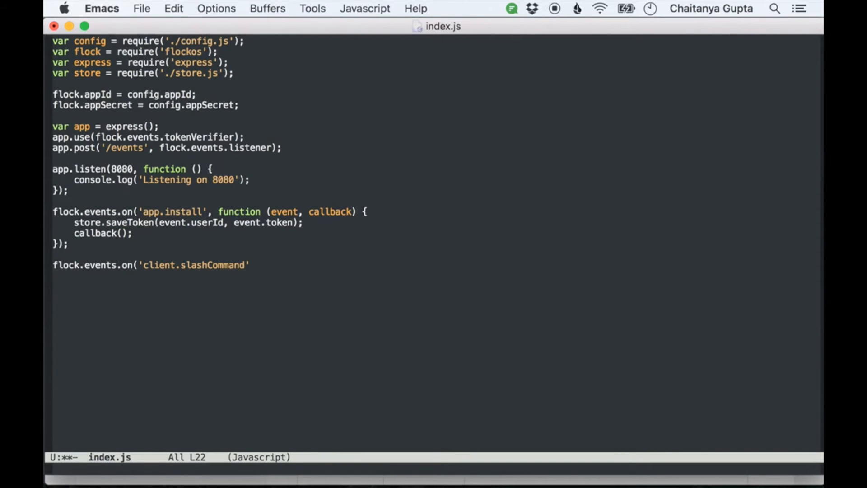
type(", function (ev")
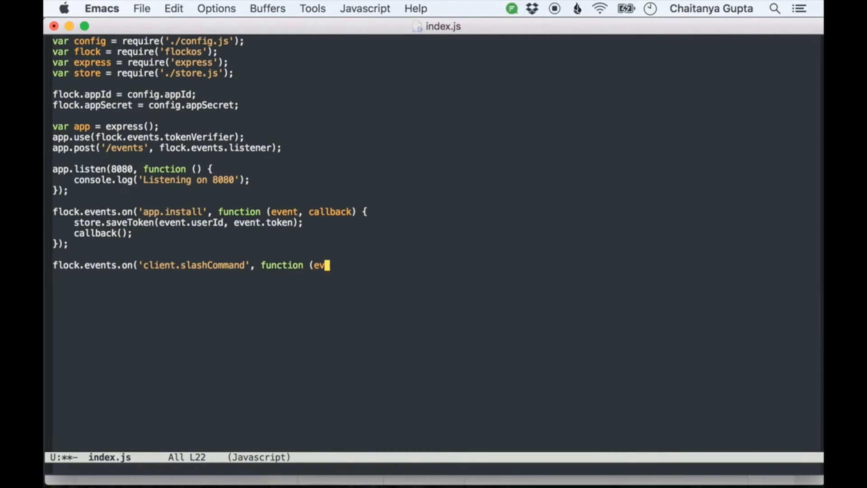
type("ent, callback)")
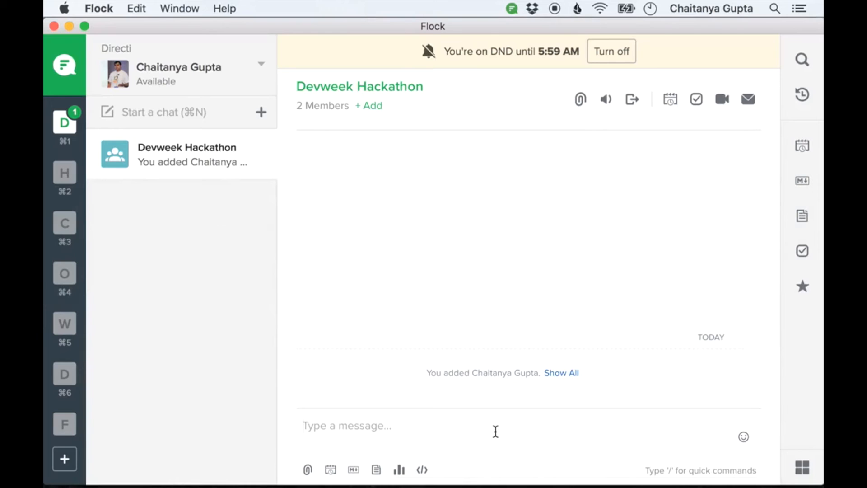
- Stop the node server in Terminal and run npm install --save chrono-node
key("cmd+tab")
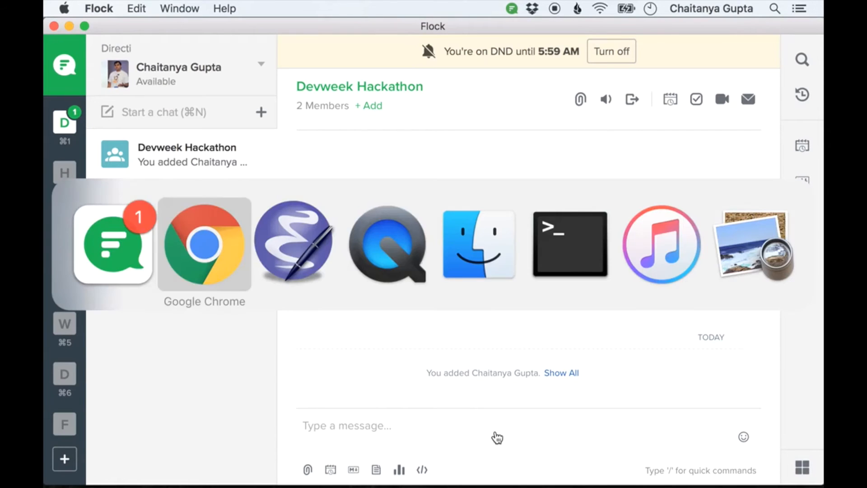
mouse_move(569, 245)
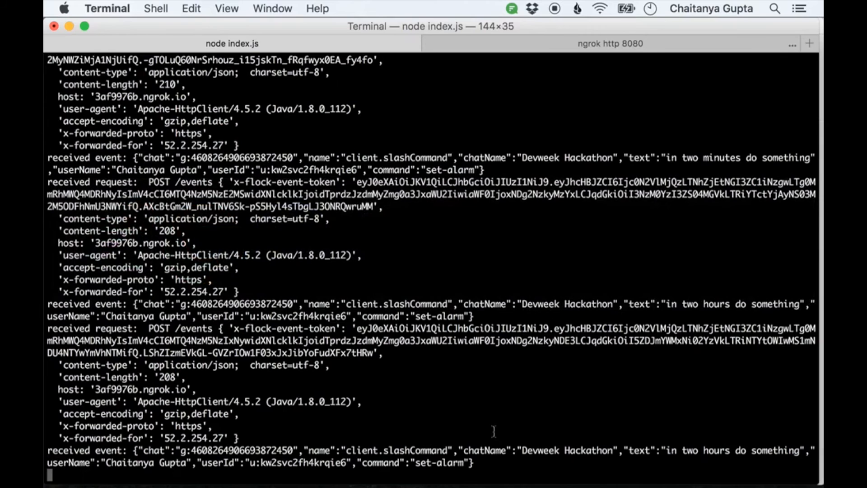
key("ctrl+c")
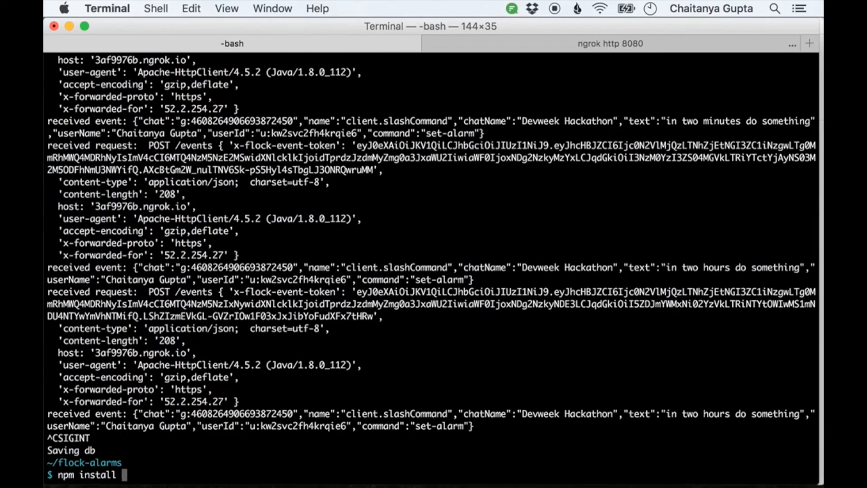
type("--save c")
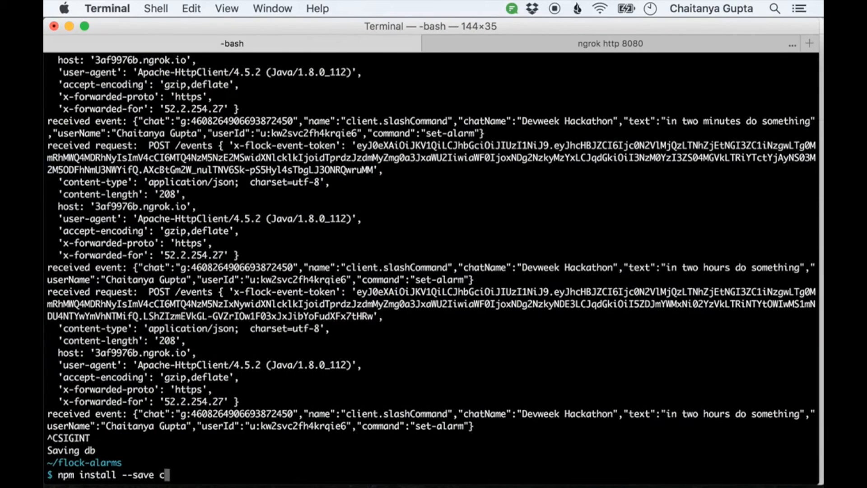
type("hrono-node")
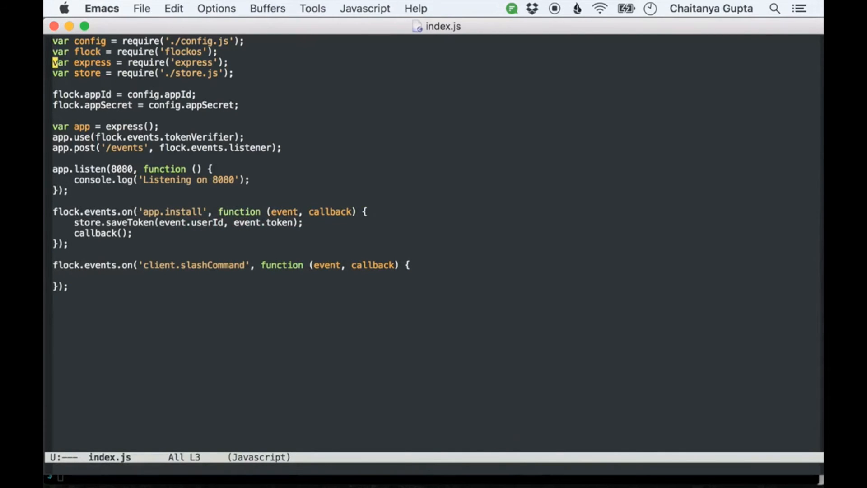
- Write var chrono = require('chrono-node') below the store require line in index.js
type("var chron")
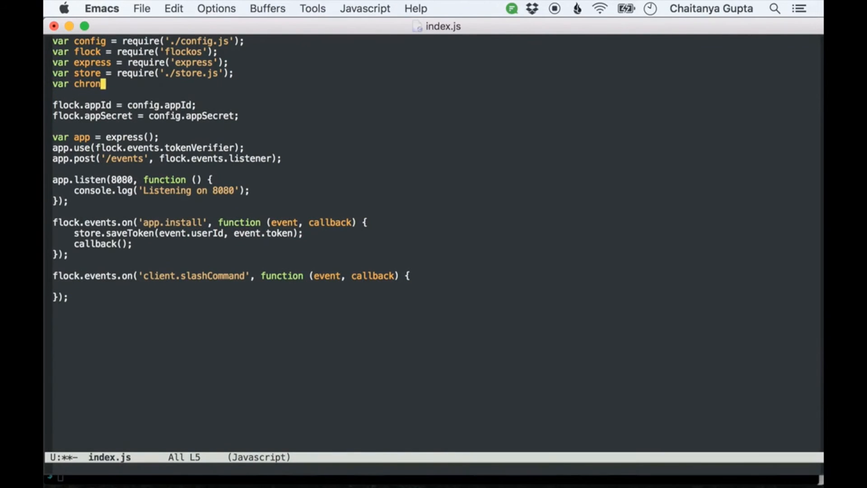
type("o = re")
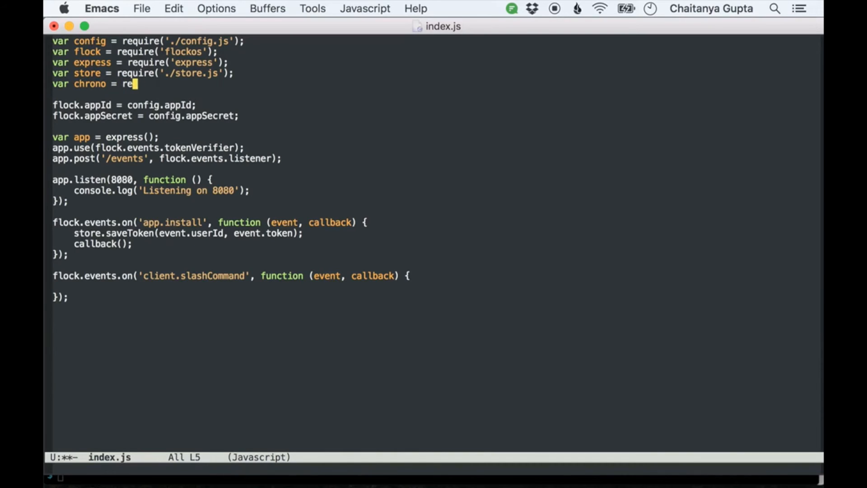
type("qui")
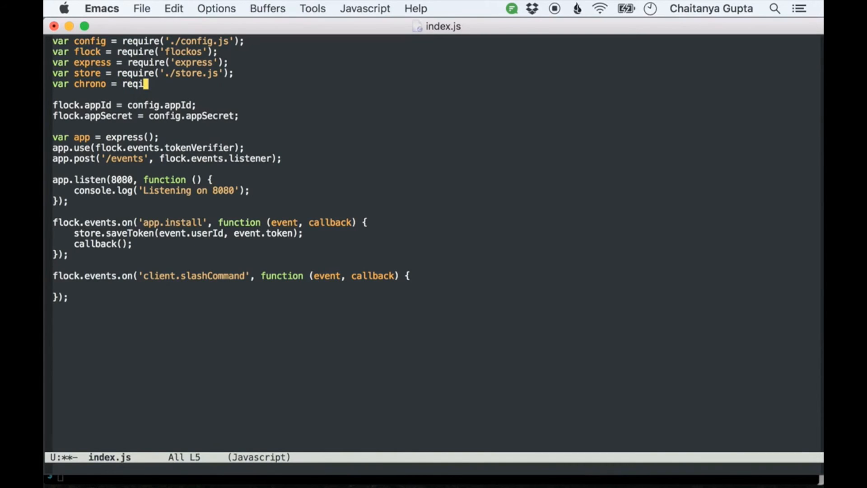
type("re")
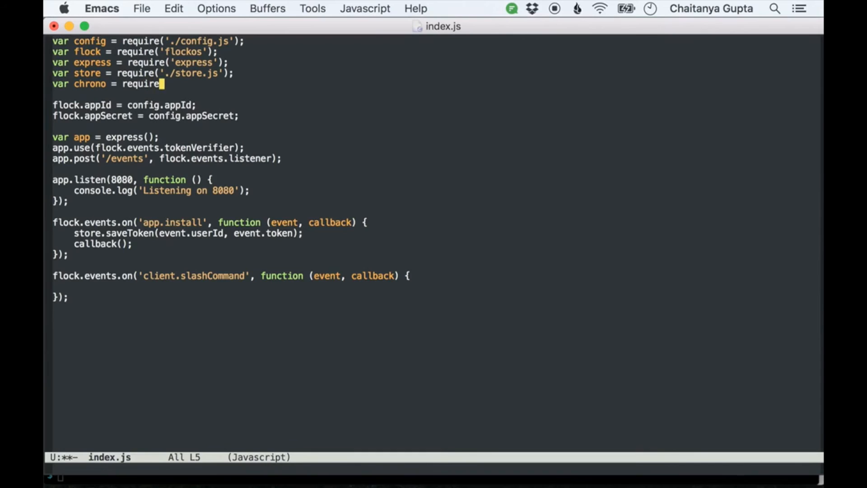
type("('chrono-")
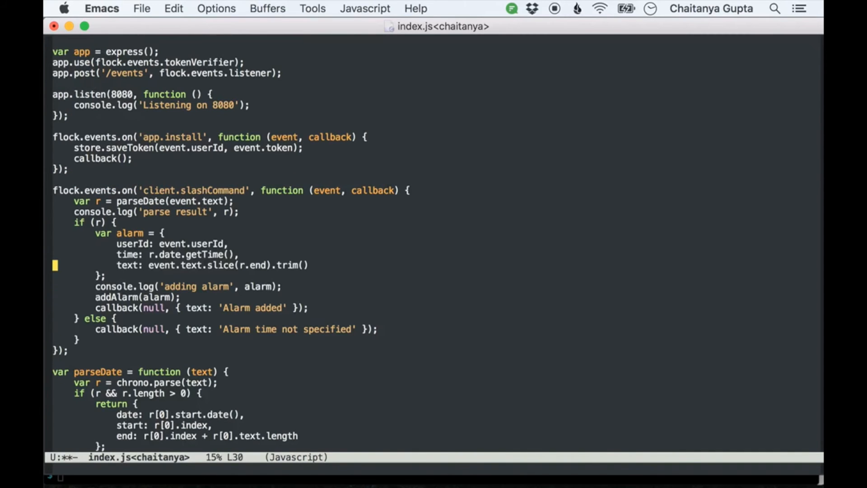
- Paste the handler body with parseDate, addAlarm and scheduleAlarm helpers and review the code
scroll("down", 3)
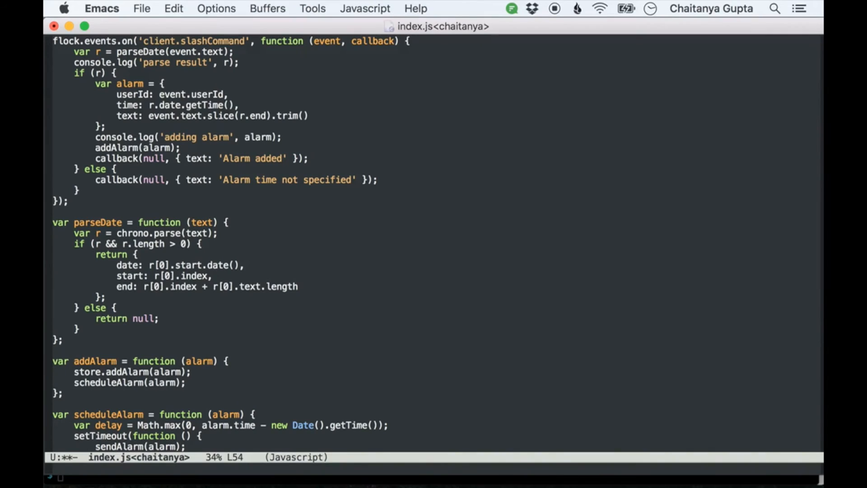
left_click(138, 372)
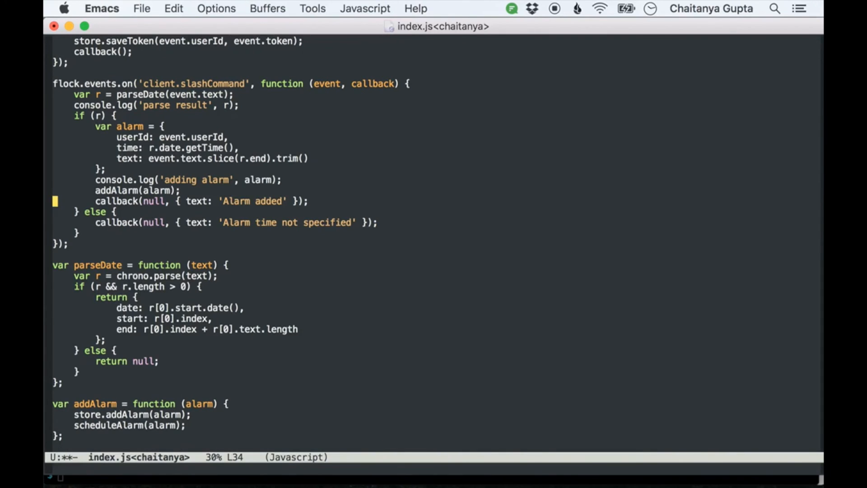
- Review the fallback reply line and save index.js
key("Down")
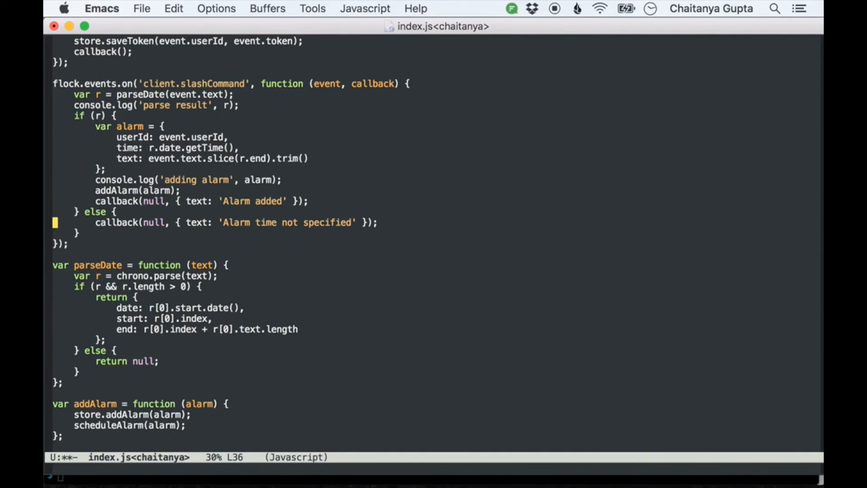
key("cmd+s")
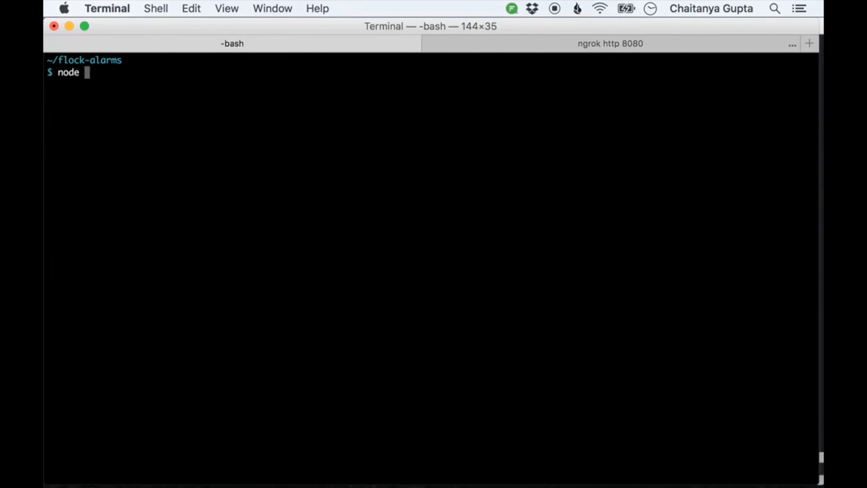
- Run node index.js, then send '/set-alarm in two hours do something' in the Devweek Hackathon chat
type("index.js")
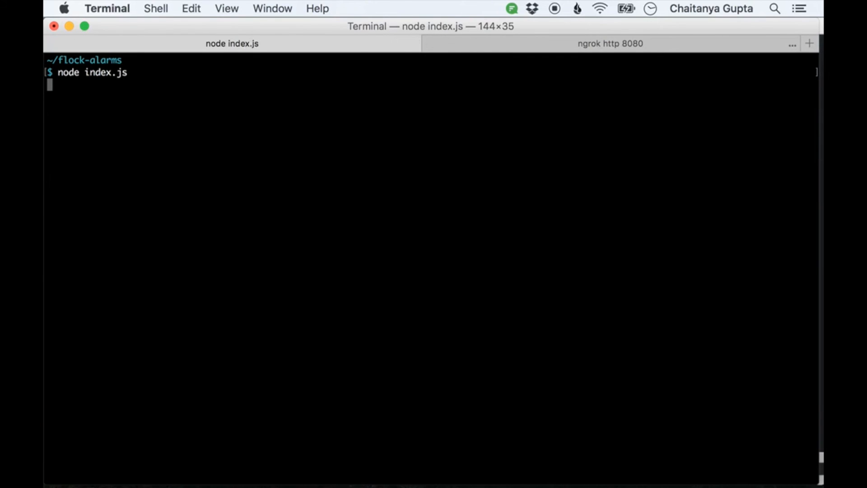
mouse_move(148, 317)
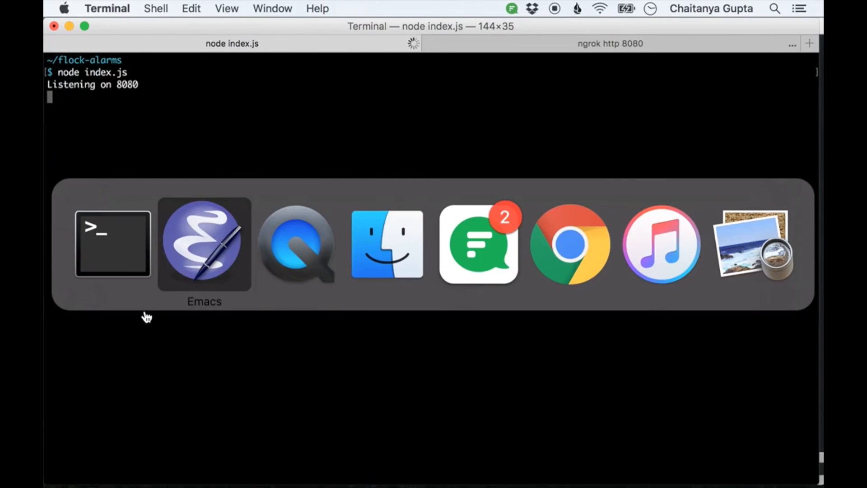
left_click(478, 244)
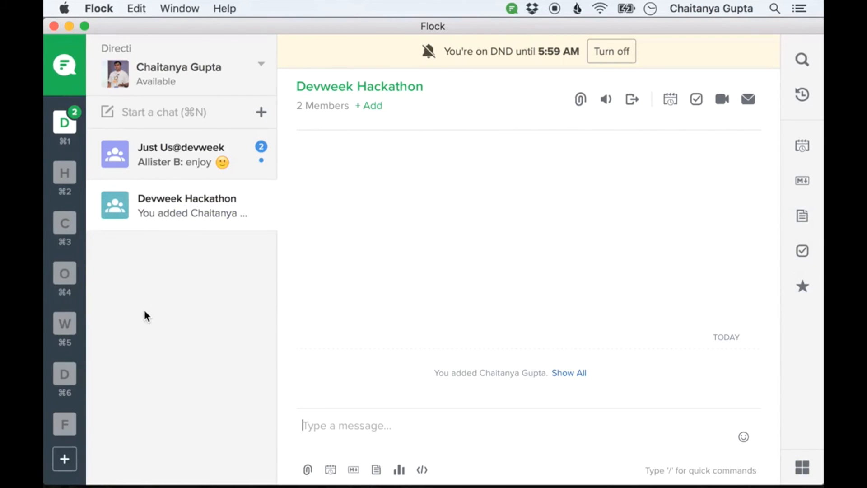
type("/set-alarm in two")
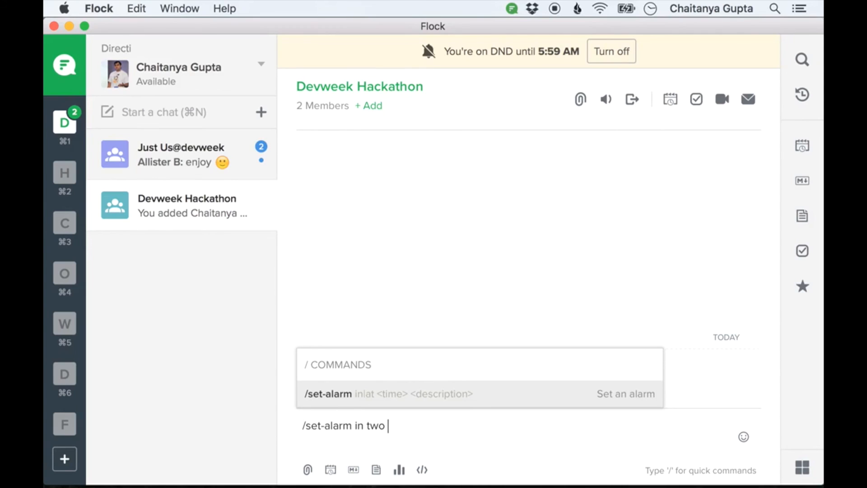
type("hours do some")
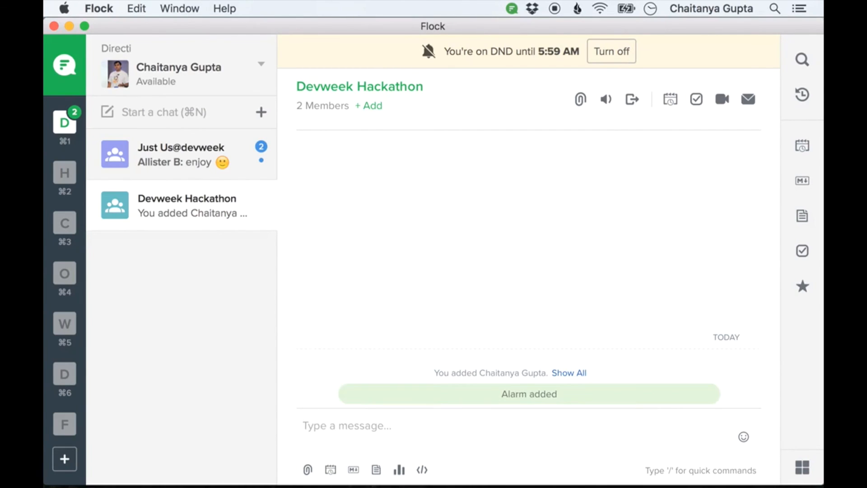
mouse_move(446, 405)
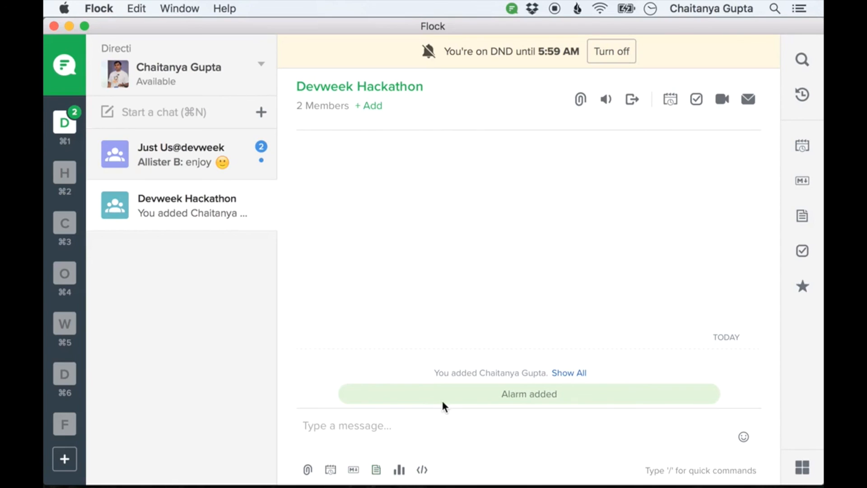
- Send '/set-alarm in foo bar do another thing' to get 'Alarm time not specified', then return to Emacs
type("/set-")
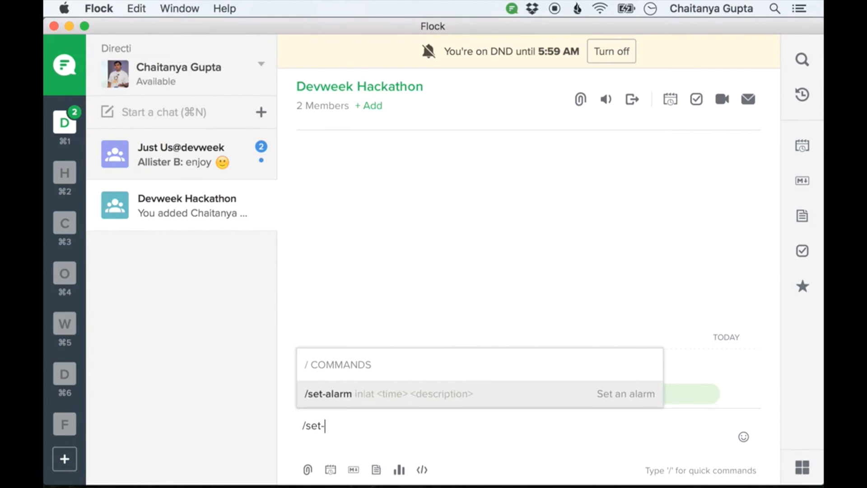
type("alarm")
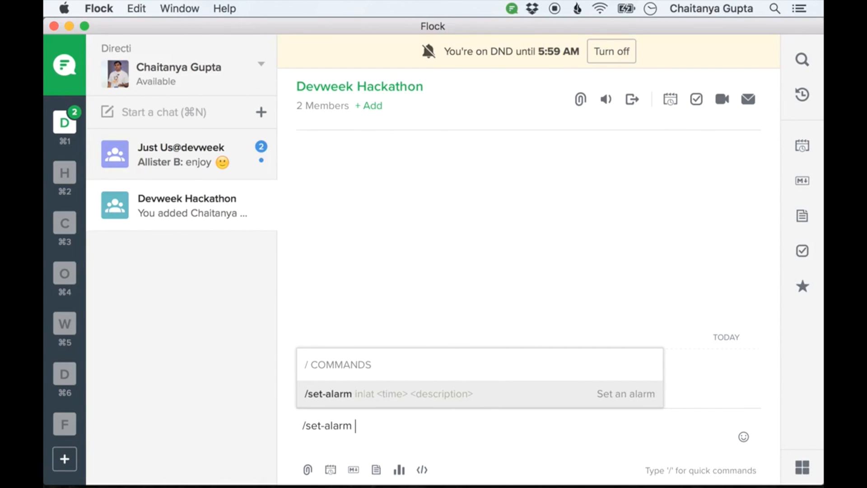
type("in foo")
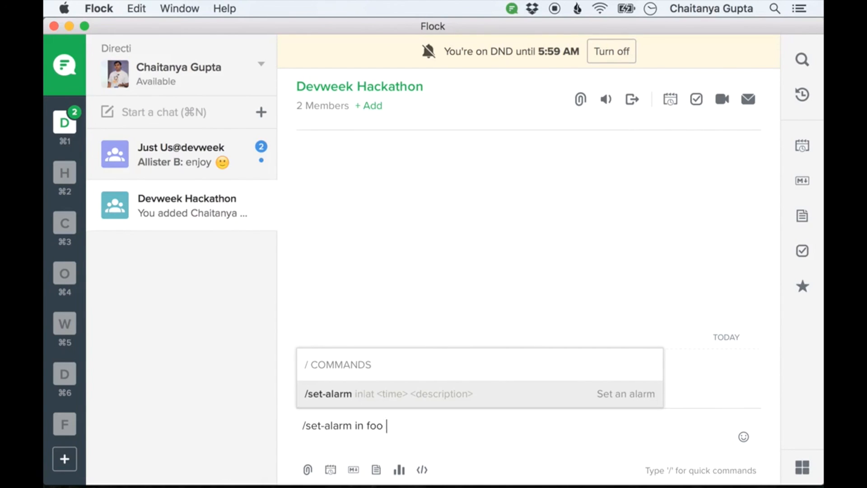
type("bar")
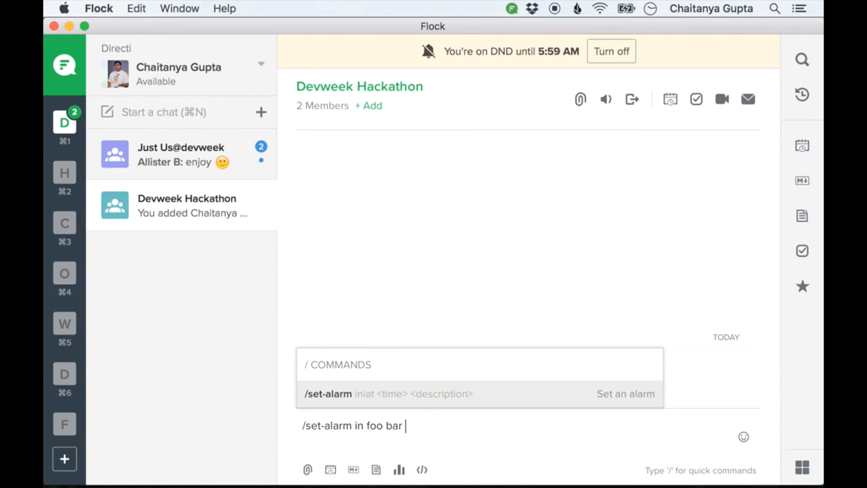
type("do another thing")
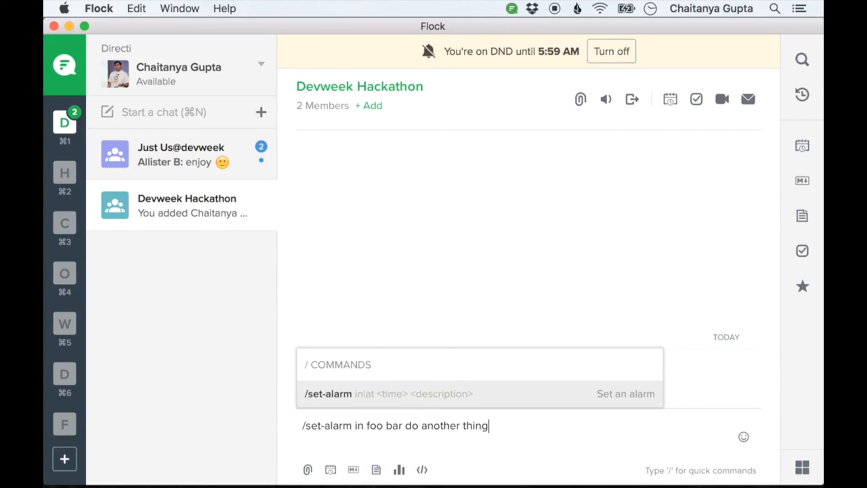
key("Return")
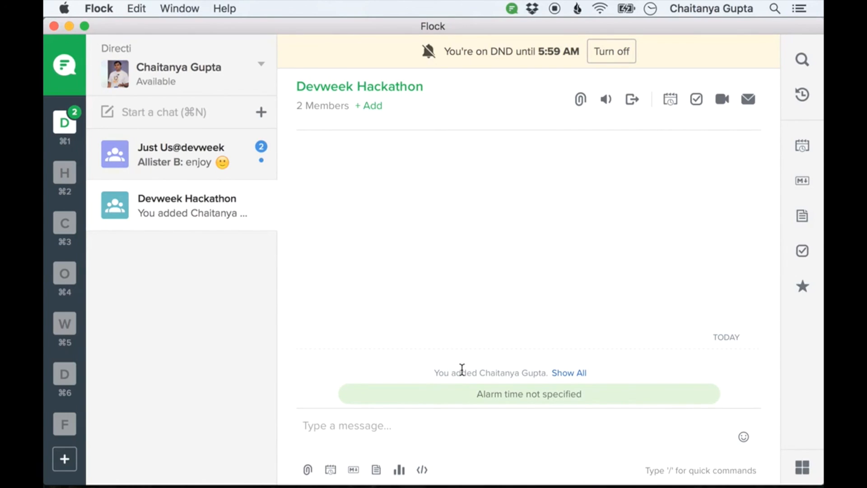
mouse_move(383, 322)
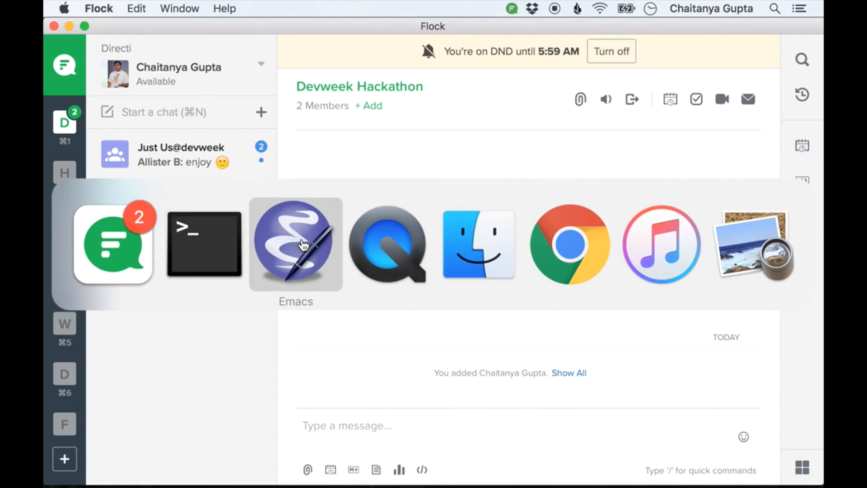
left_click(295, 244)
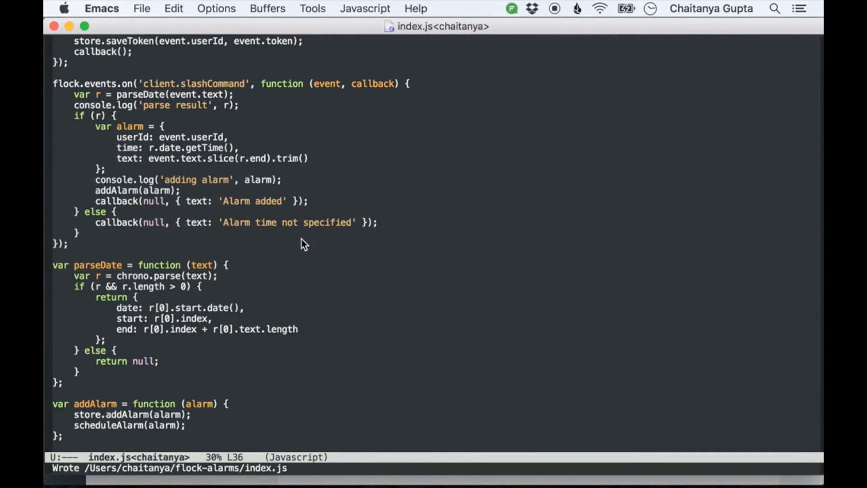